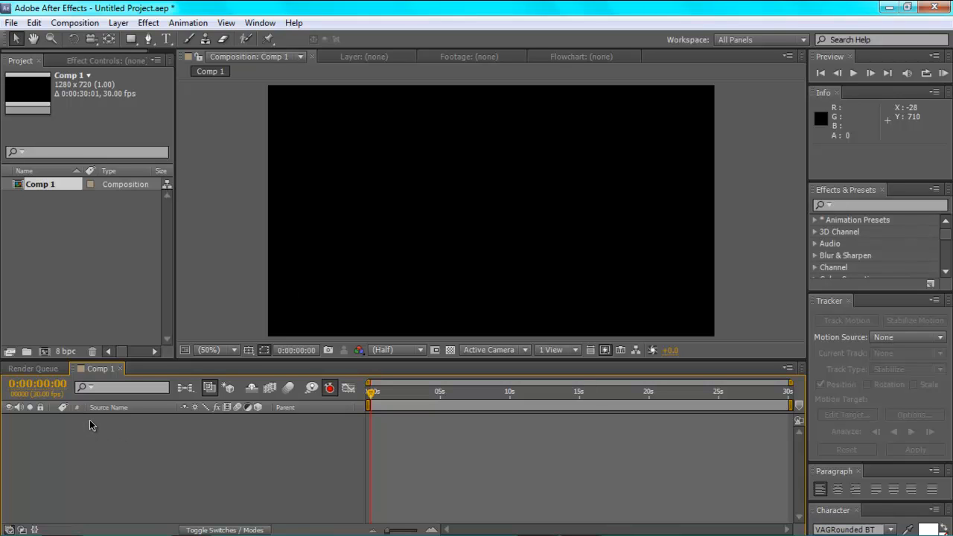
{"action": "mouse_move", "coordinate": [219, 95]}
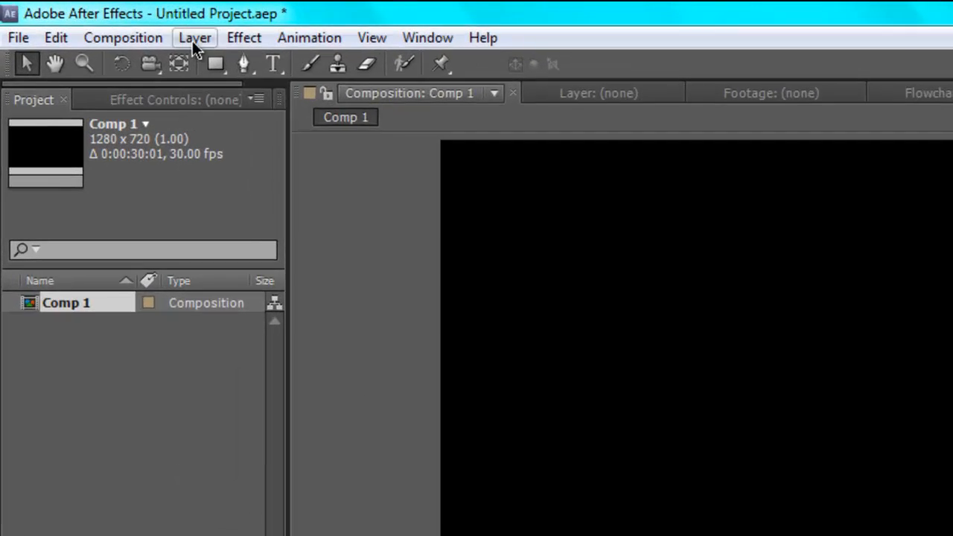
Step: Add a default 1280x720 black solid layer, Black Solid 1, via Layer > New > Solid
{"action": "left_click", "coordinate": [195, 37]}
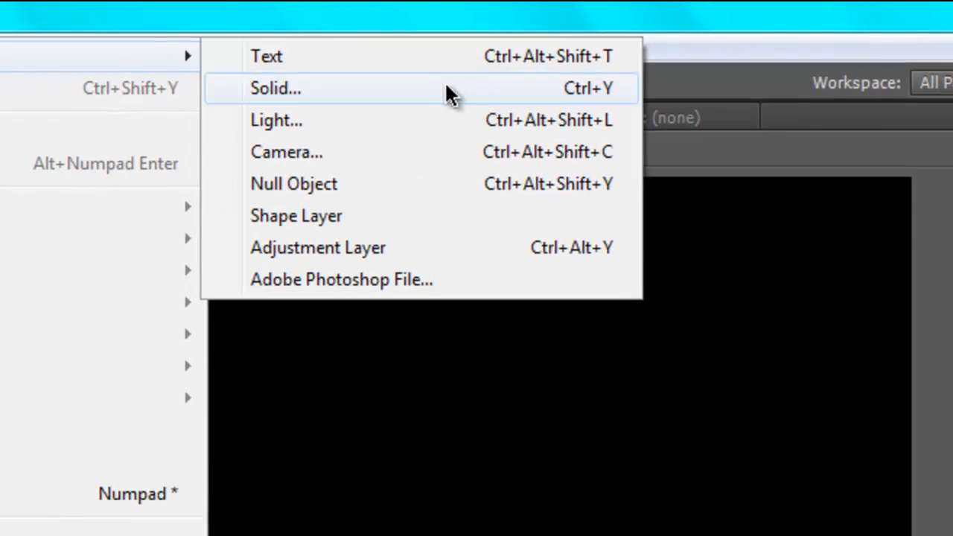
{"action": "left_click", "coordinate": [276, 88]}
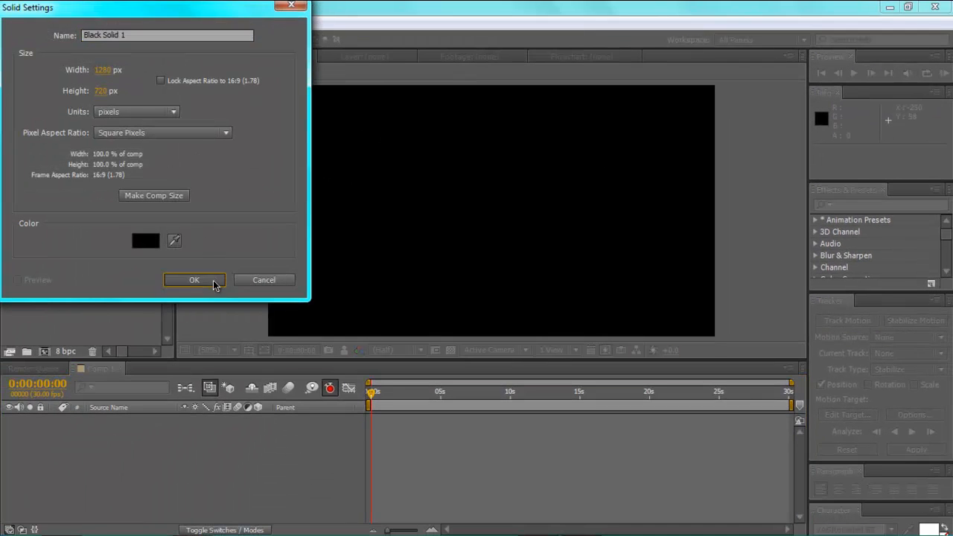
{"action": "left_click", "coordinate": [193, 279]}
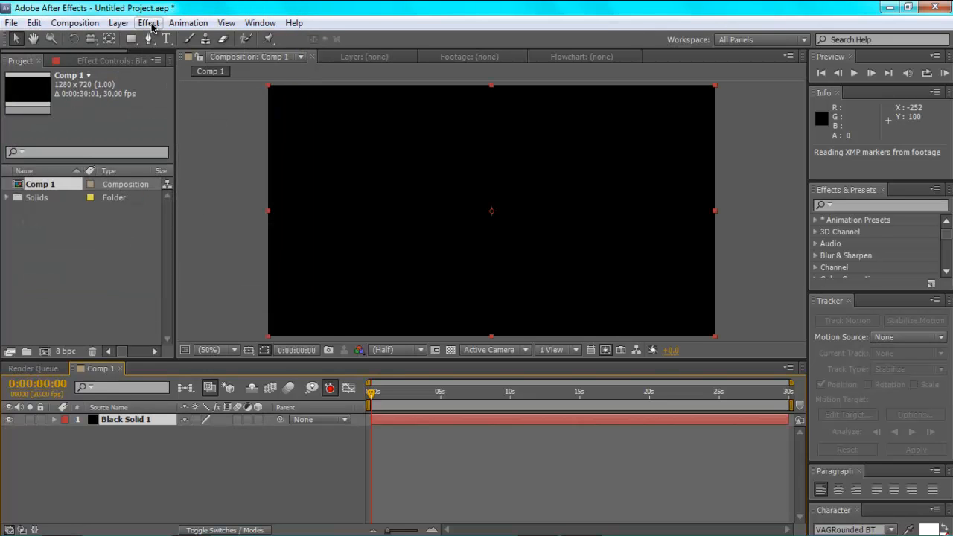
Step: Apply Trapcode Form from the Effect menu to Black Solid 1
{"action": "left_click", "coordinate": [148, 23]}
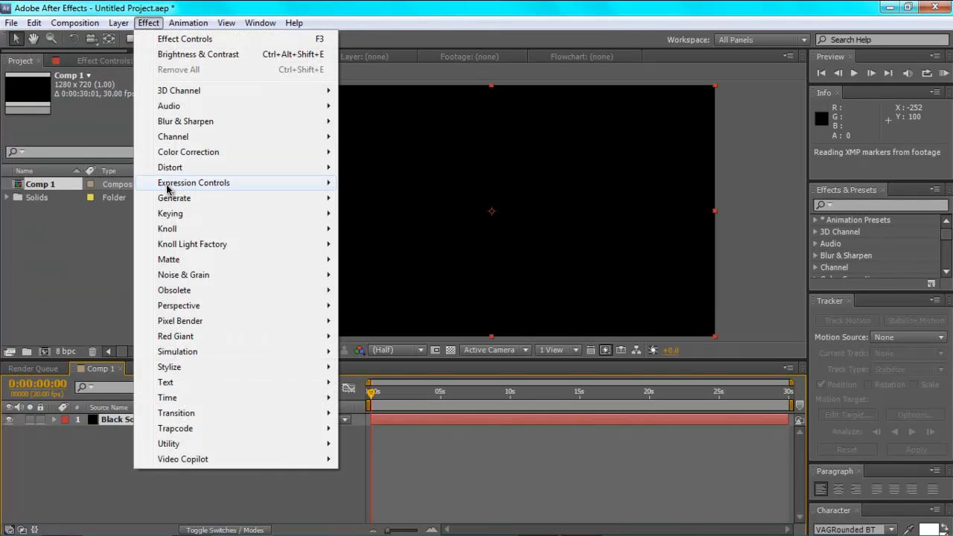
{"action": "mouse_move", "coordinate": [175, 428]}
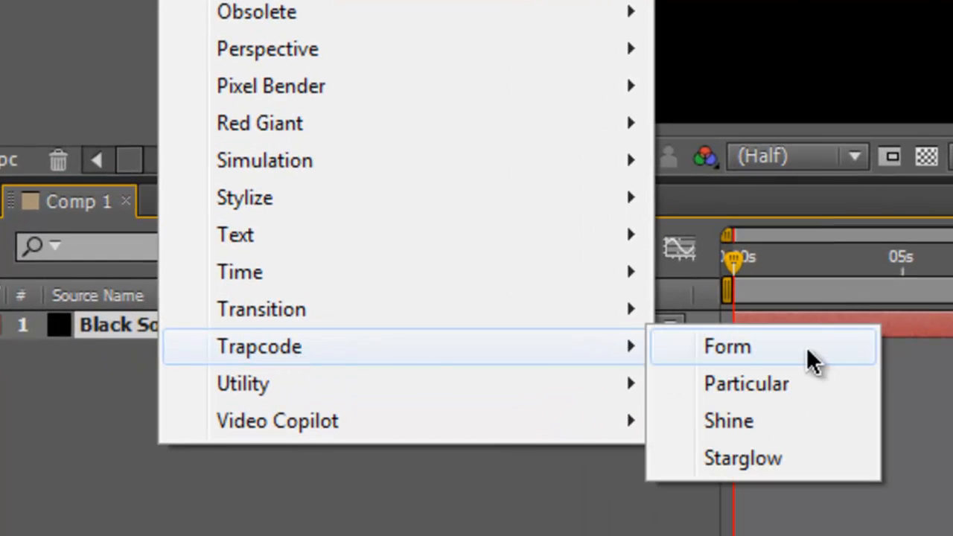
{"action": "left_click", "coordinate": [726, 345]}
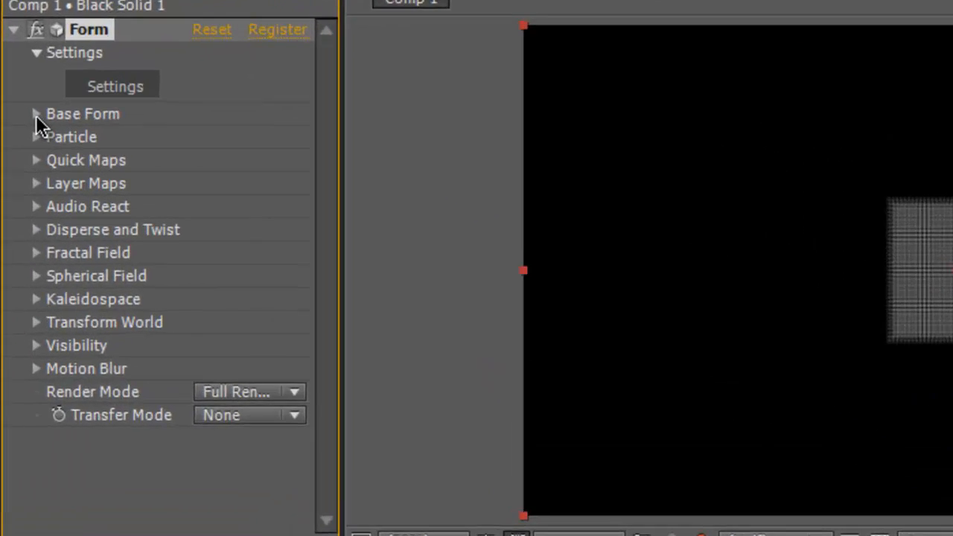
Step: Set Form's Base Form to size 1180x690 with 23 particles in X and 64 in Y
{"action": "left_click", "coordinate": [36, 113]}
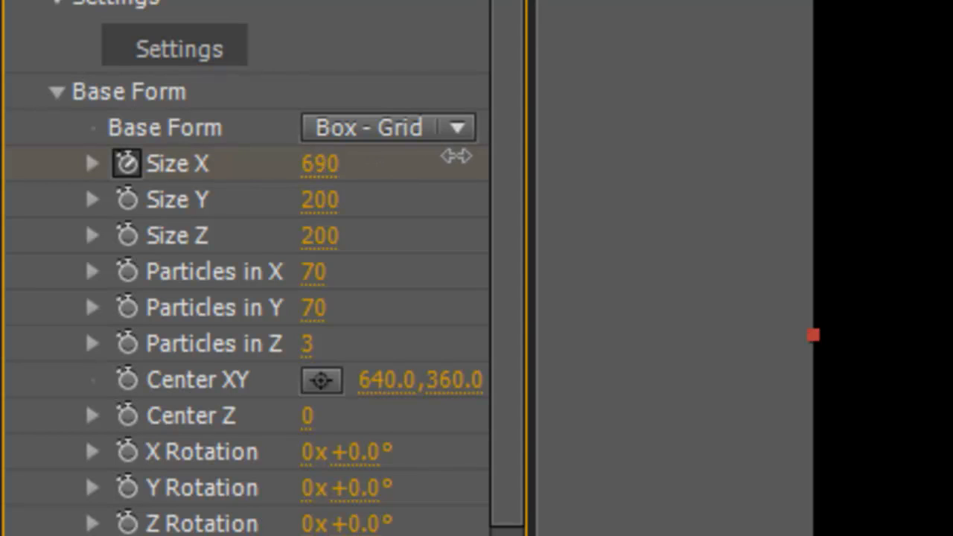
{"action": "left_click_drag", "start_coordinate": [456, 155], "coordinate": [521, 152]}
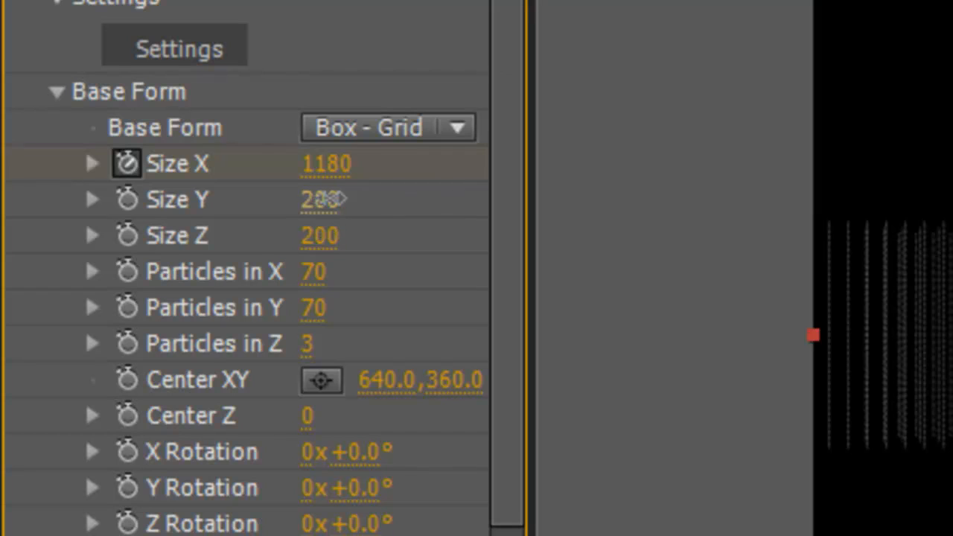
{"action": "left_click_drag", "start_coordinate": [320, 199], "coordinate": [413, 187]}
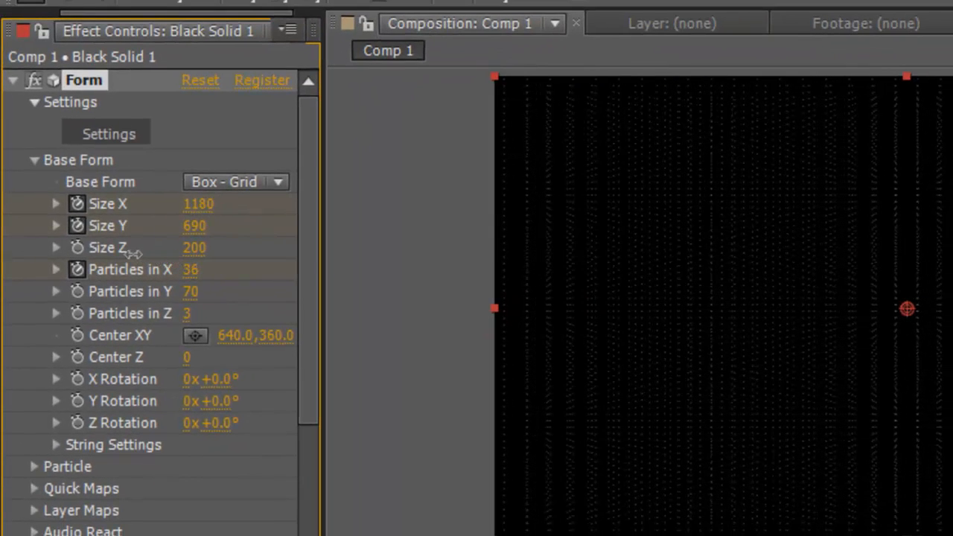
{"action": "left_click_drag", "start_coordinate": [208, 268], "coordinate": [190, 269]}
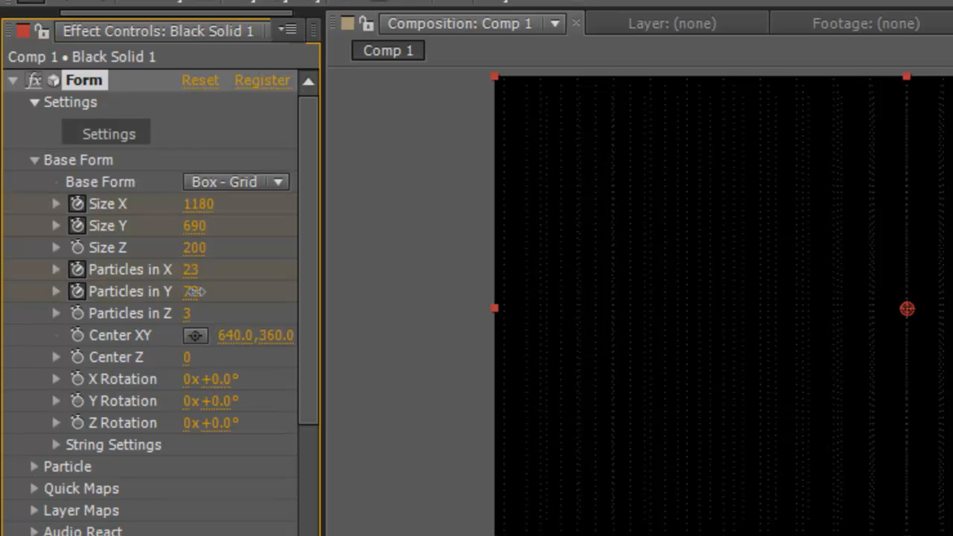
{"action": "left_click_drag", "start_coordinate": [191, 291], "coordinate": [179, 291]}
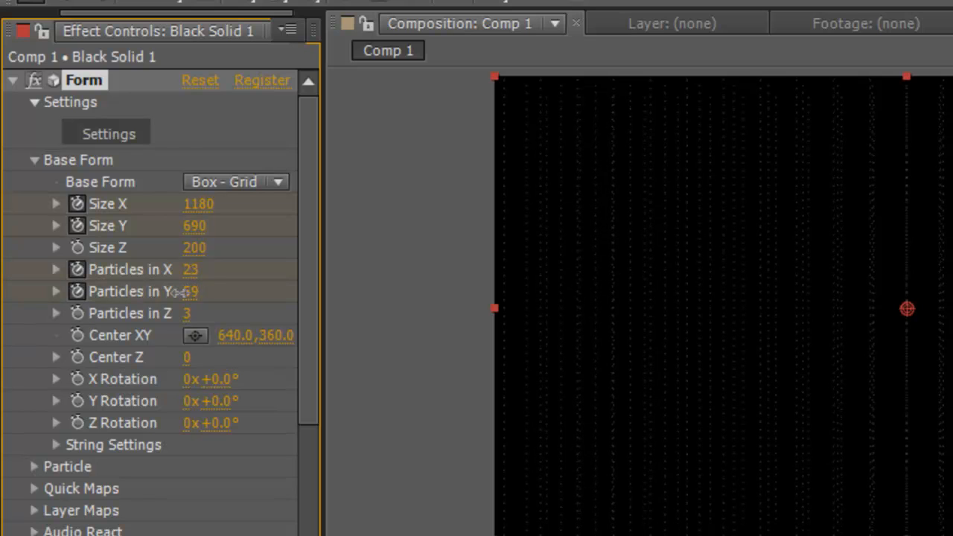
{"action": "left_click_drag", "start_coordinate": [191, 291], "coordinate": [186, 291]}
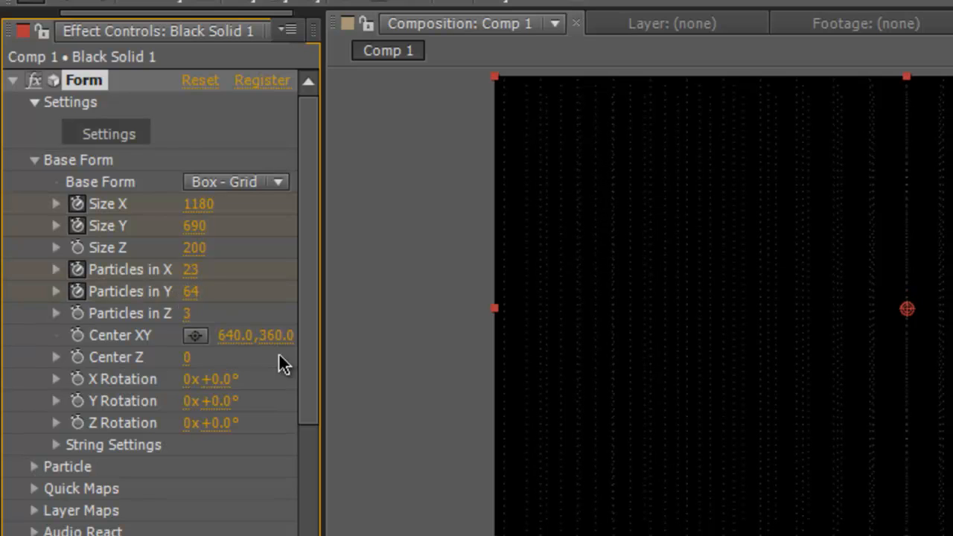
{"action": "scroll", "scroll_direction": "down", "scroll_amount": 3}
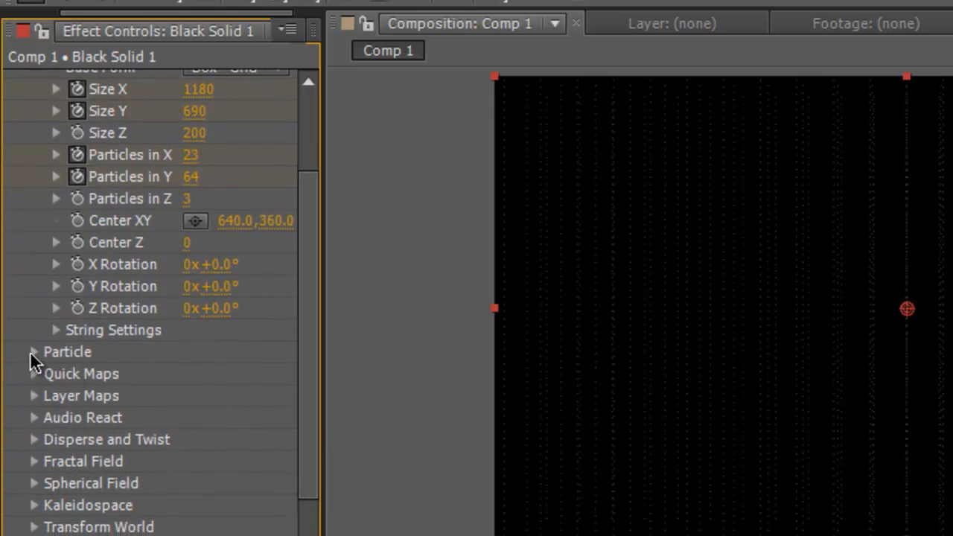
Step: Make the particles size-3 stars, widen the grid to 1220 with 28 X particles and more depth
{"action": "left_click", "coordinate": [33, 351]}
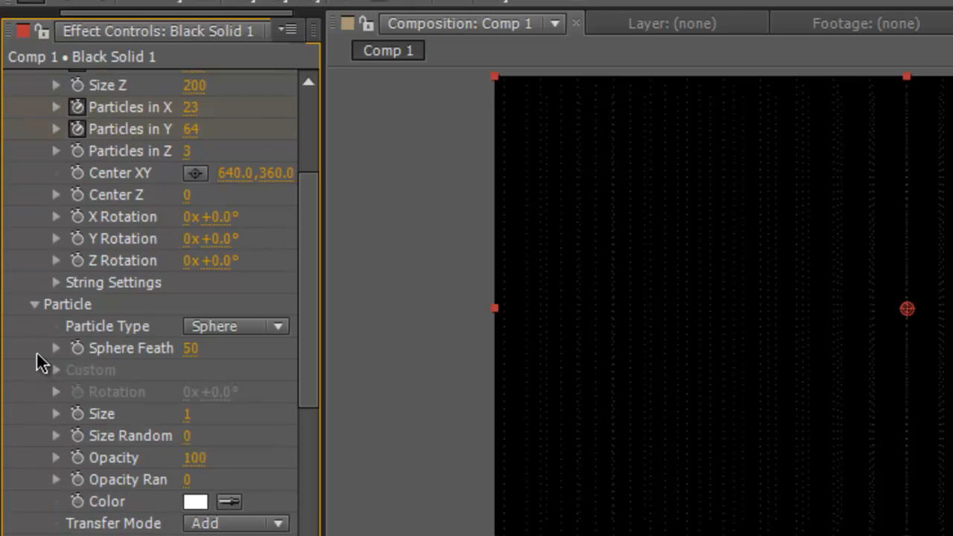
{"action": "mouse_move", "coordinate": [209, 355]}
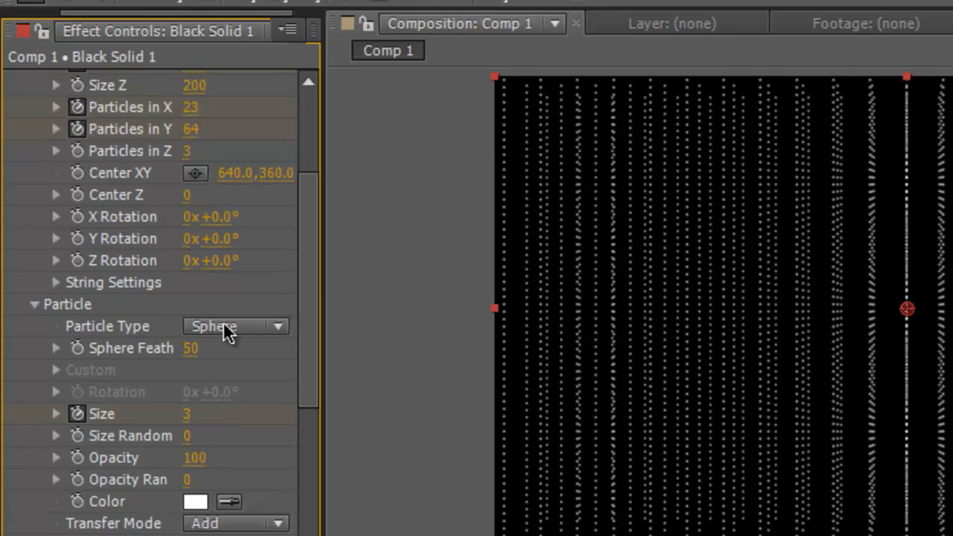
{"action": "left_click", "coordinate": [234, 326]}
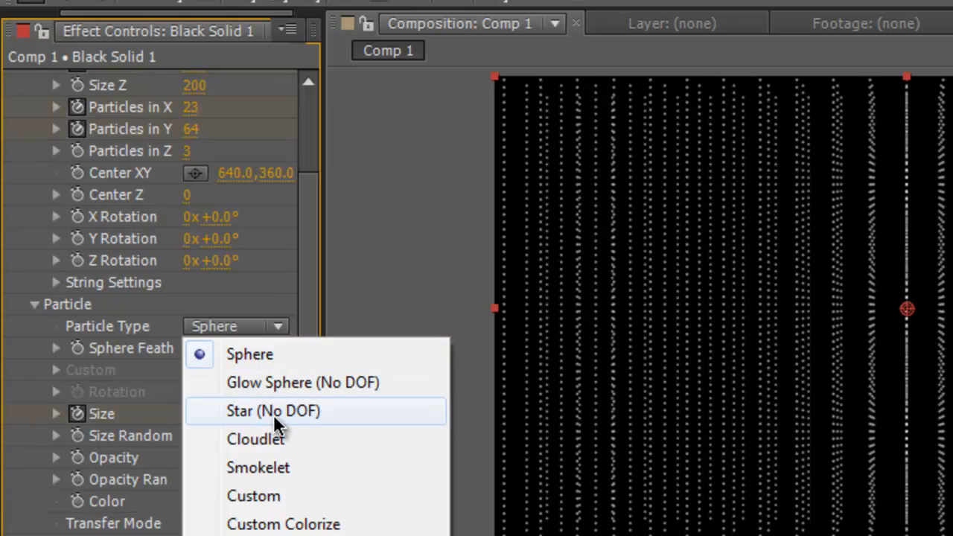
{"action": "left_click", "coordinate": [273, 410]}
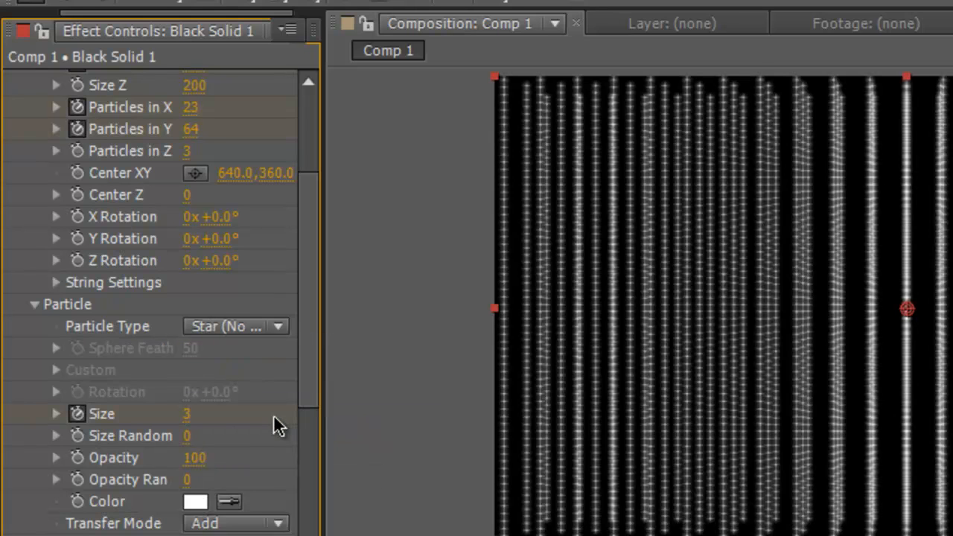
{"action": "mouse_move", "coordinate": [723, 349]}
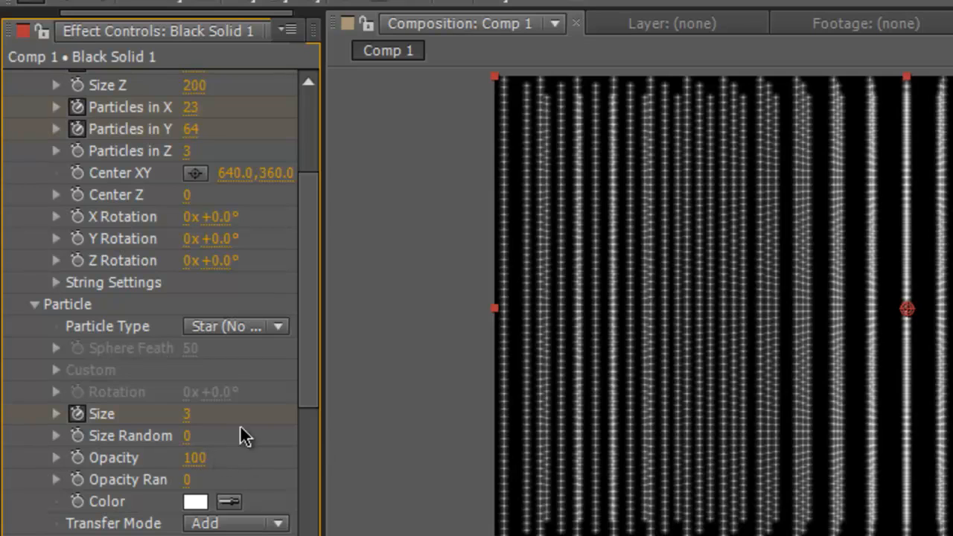
{"action": "left_click_drag", "start_coordinate": [187, 436], "coordinate": [200, 436]}
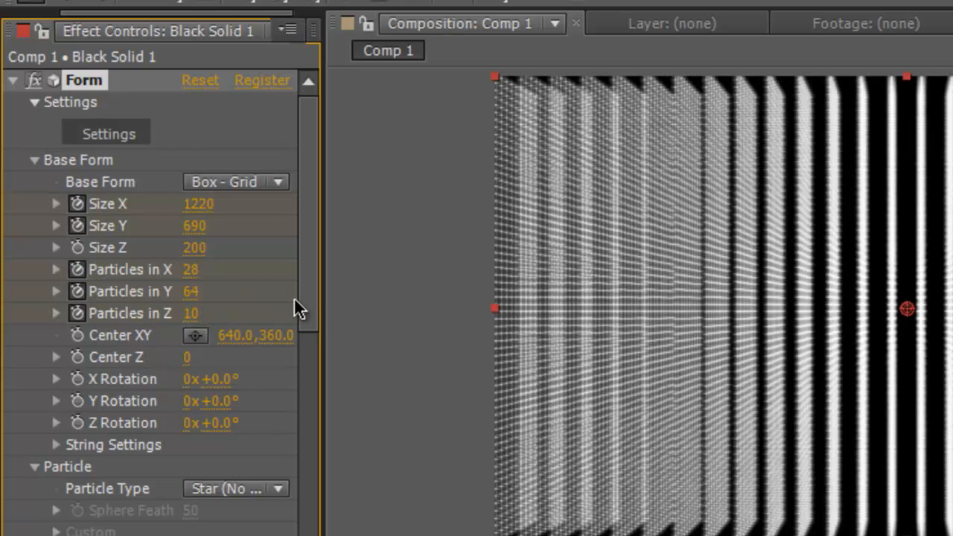
{"action": "mouse_move", "coordinate": [190, 313]}
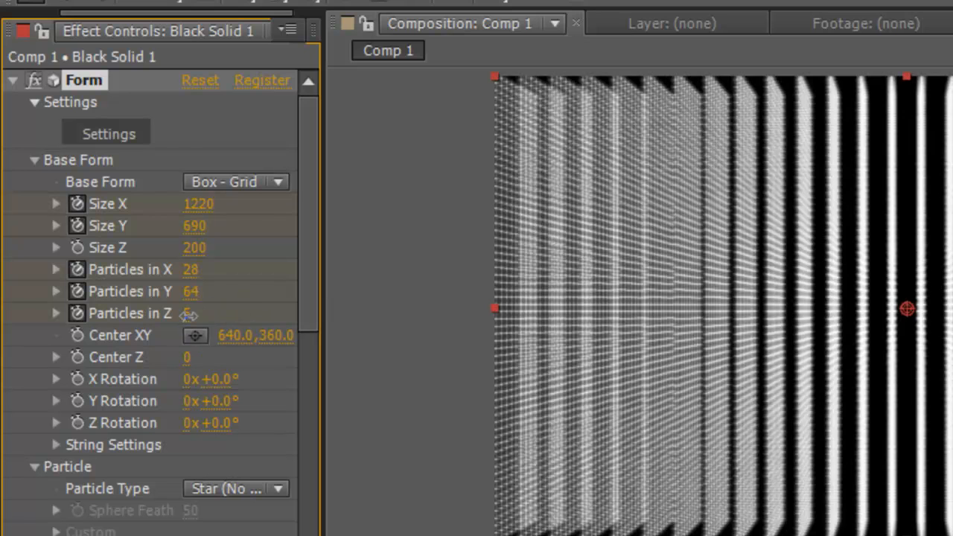
{"action": "scroll", "scroll_direction": "down", "scroll_amount": 3}
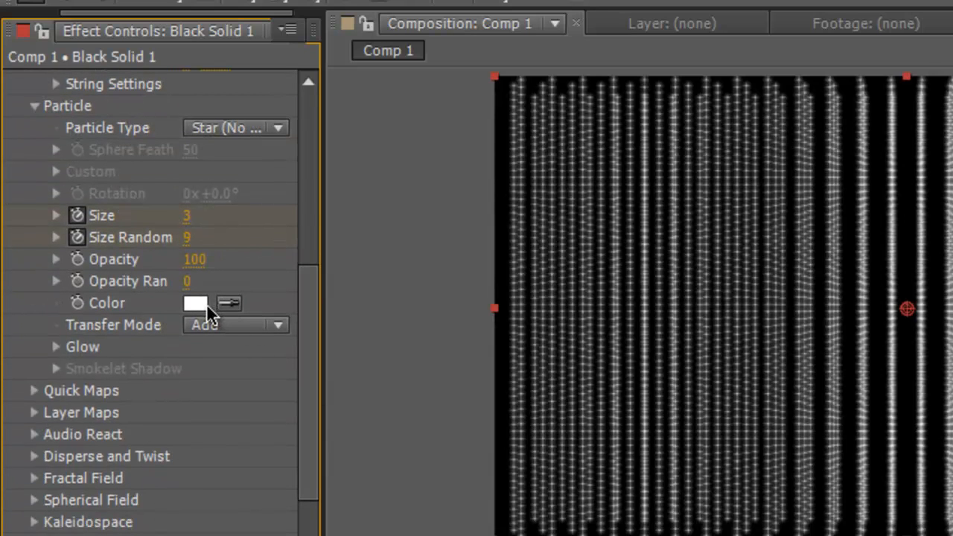
Step: Set the Form particle color to blue 001EFF
{"action": "left_click", "coordinate": [196, 303]}
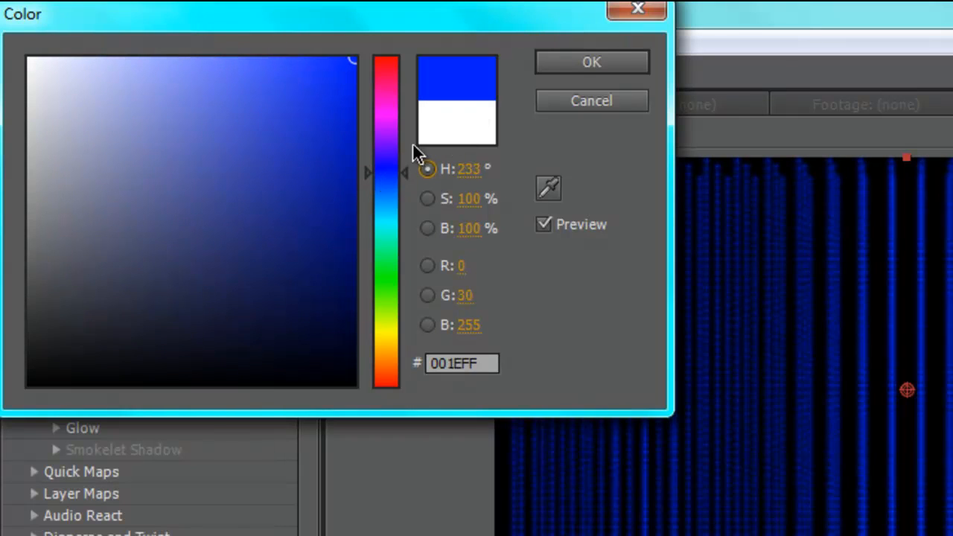
{"action": "left_click", "coordinate": [591, 62]}
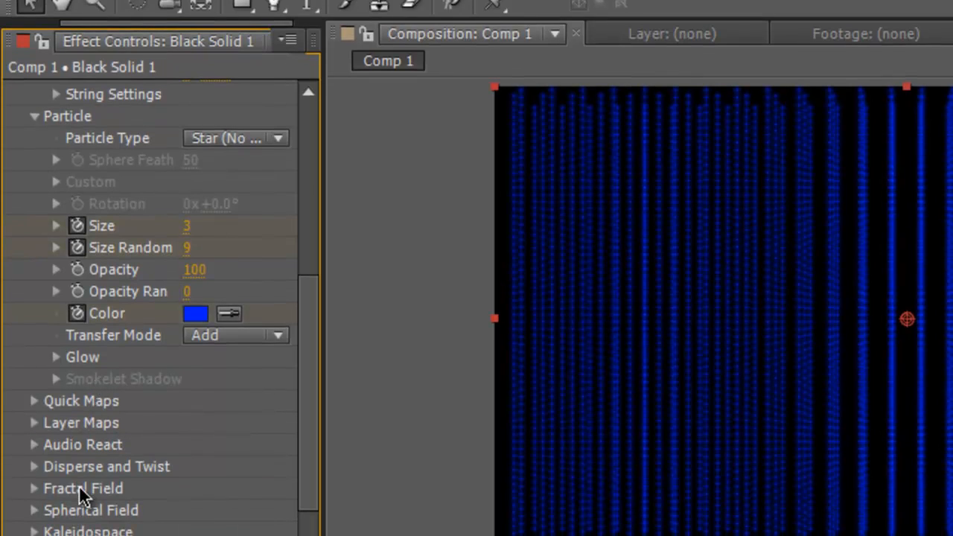
{"action": "mouse_move", "coordinate": [86, 510]}
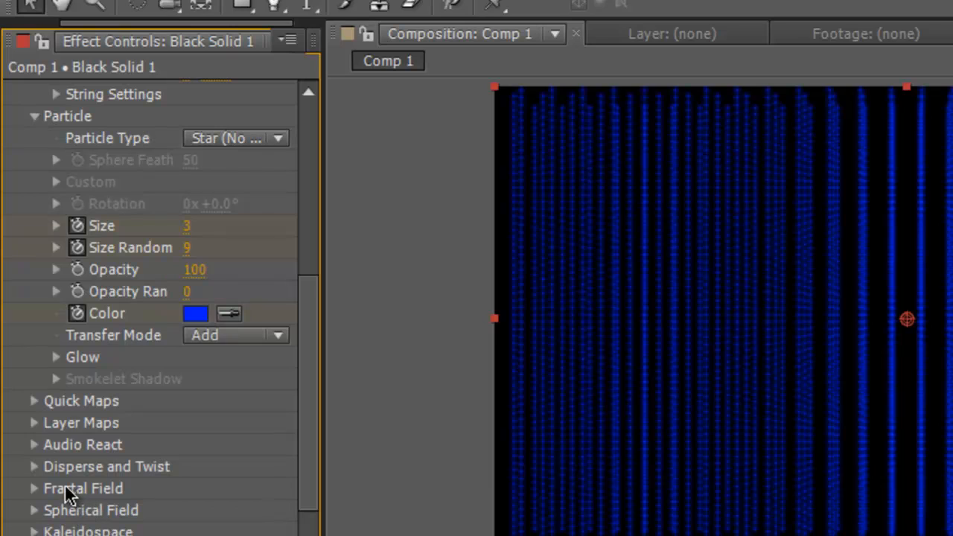
Step: Raise Form's Disperse value to 23 under Disperse and Twist
{"action": "left_click", "coordinate": [35, 467]}
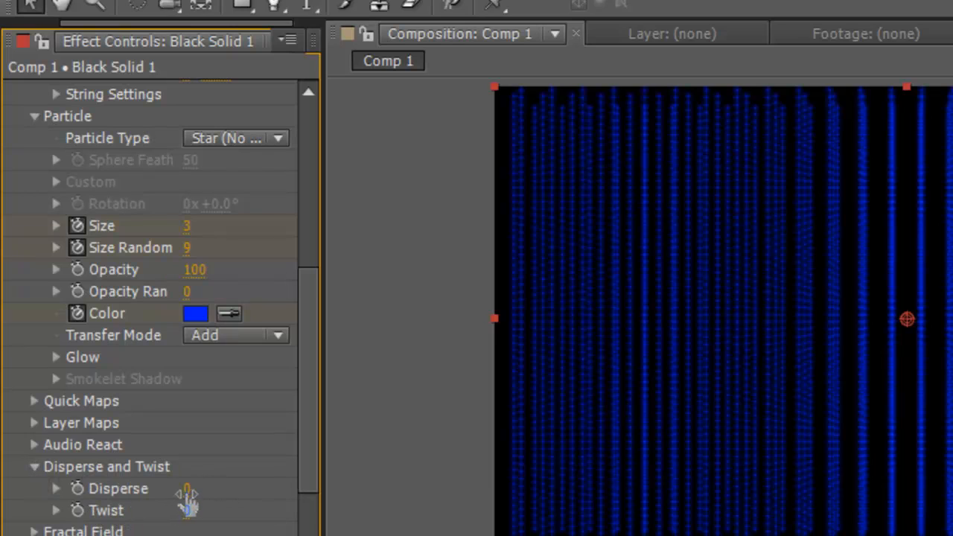
{"action": "left_click_drag", "start_coordinate": [186, 489], "coordinate": [201, 489]}
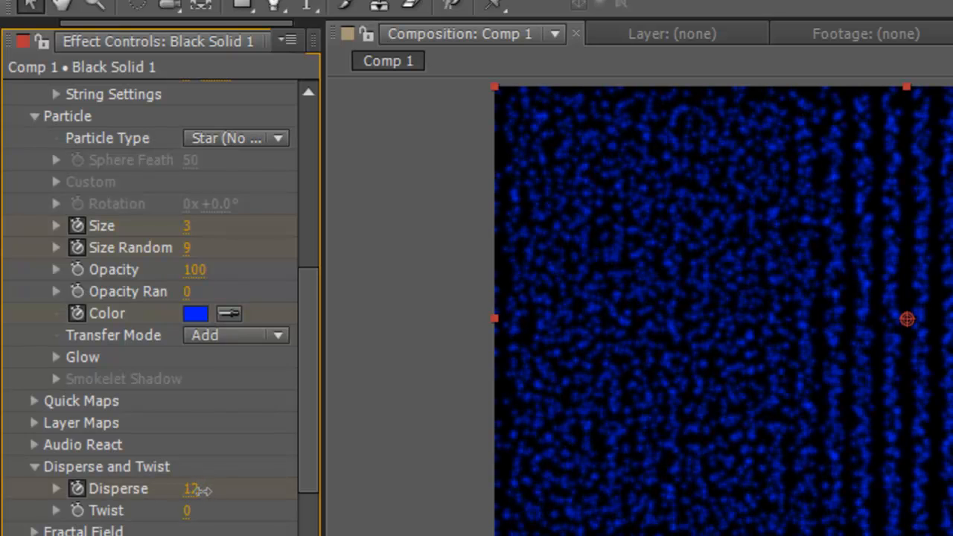
{"action": "left_click_drag", "start_coordinate": [197, 489], "coordinate": [192, 510]}
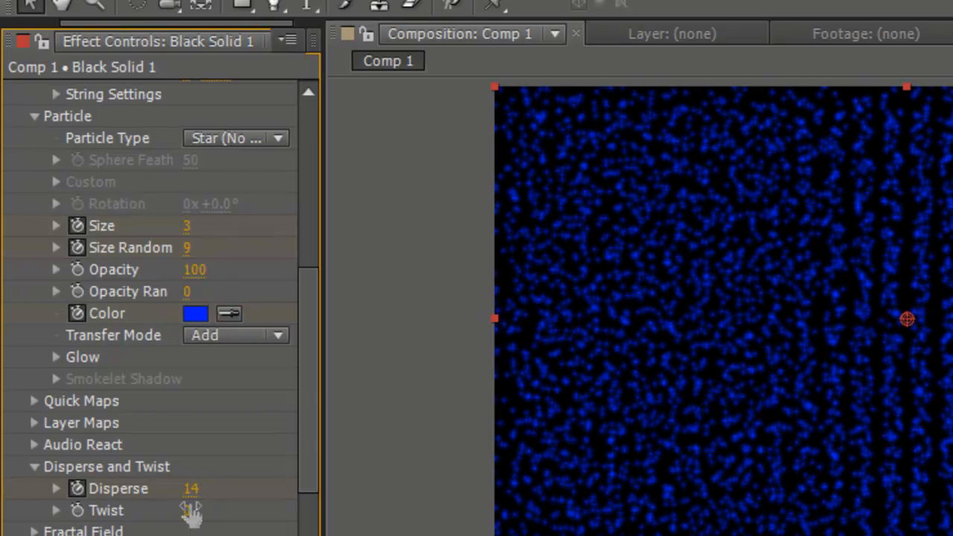
{"action": "left_click", "coordinate": [190, 510]}
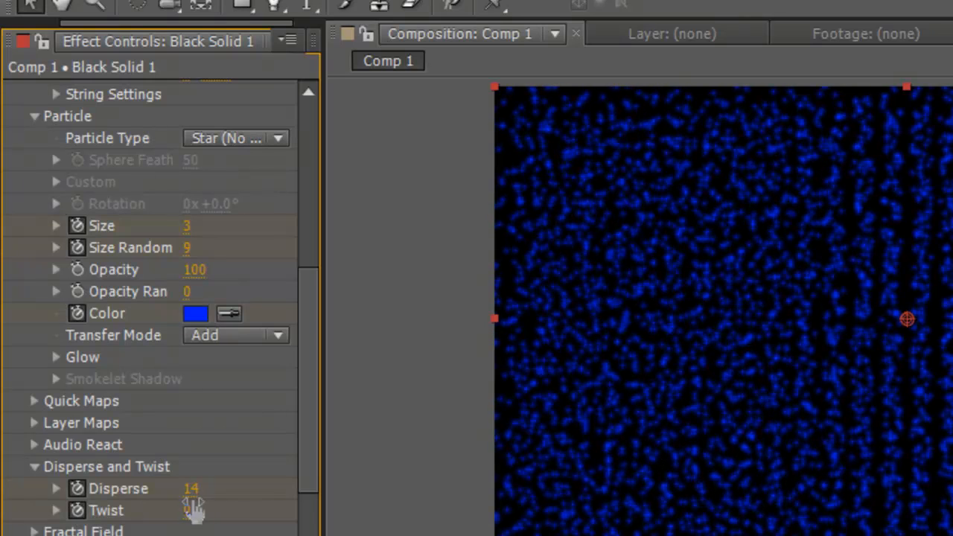
{"action": "left_click_drag", "start_coordinate": [191, 488], "coordinate": [208, 488]}
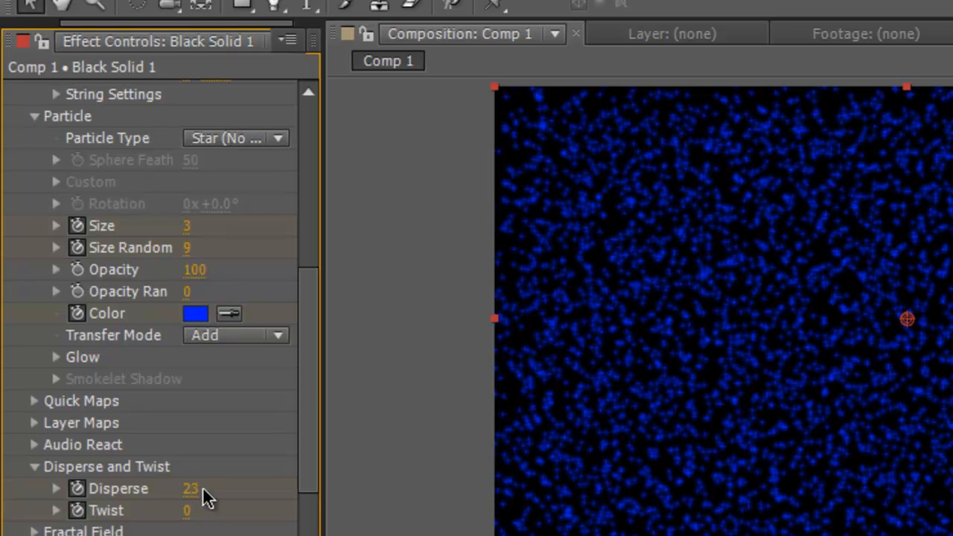
{"action": "scroll", "scroll_direction": "down", "scroll_amount": 3}
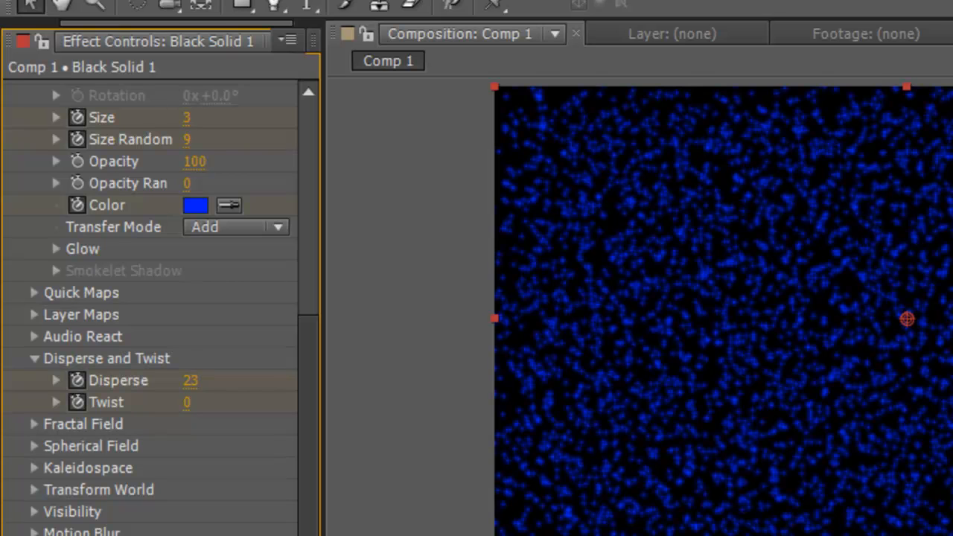
{"action": "scroll", "scroll_direction": "down", "scroll_amount": 3}
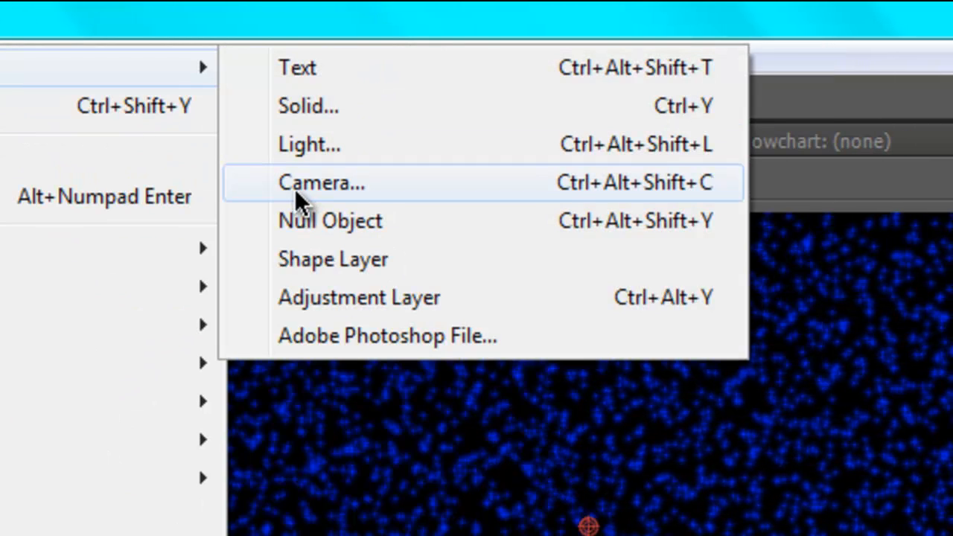
Step: Add a two-node 50mm Camera 1 layer, then select the Orbit Camera tool
{"action": "left_click", "coordinate": [320, 183]}
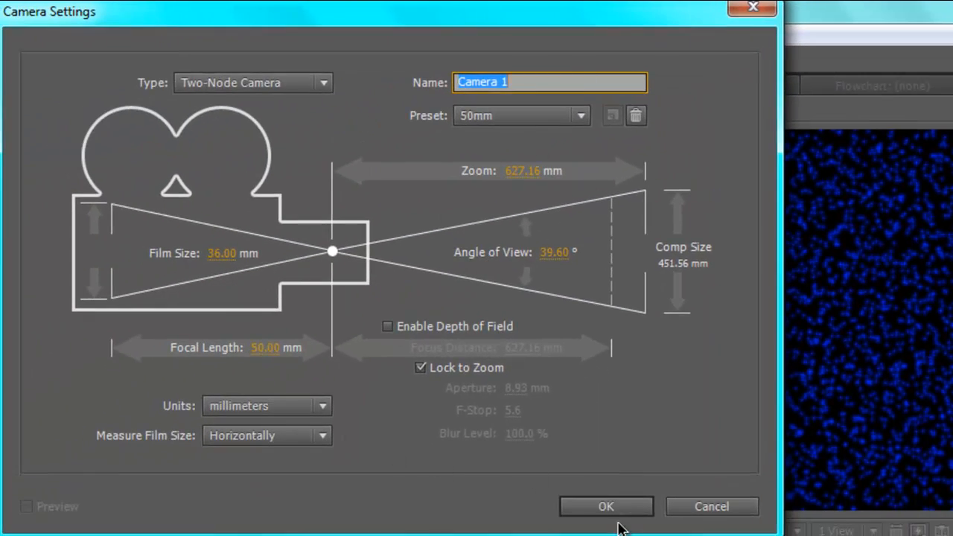
{"action": "left_click", "coordinate": [606, 506]}
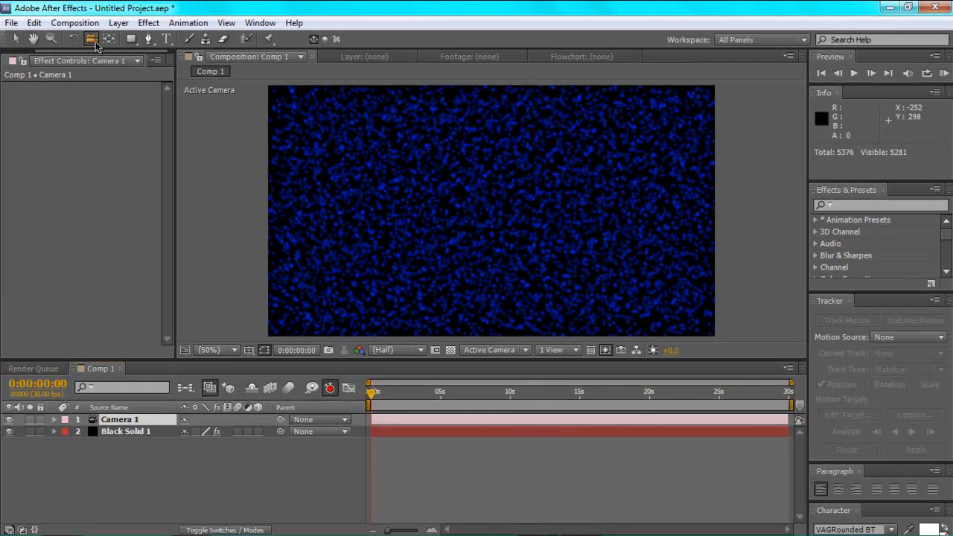
{"action": "left_click", "coordinate": [91, 38]}
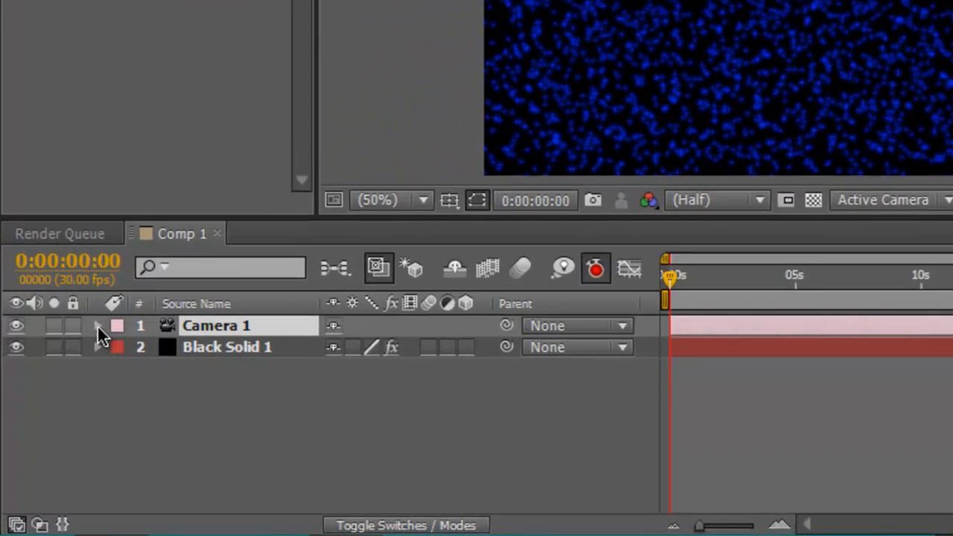
Step: Expand Camera 1 in the timeline to reveal its Transform position and point of interest
{"action": "left_click", "coordinate": [101, 325]}
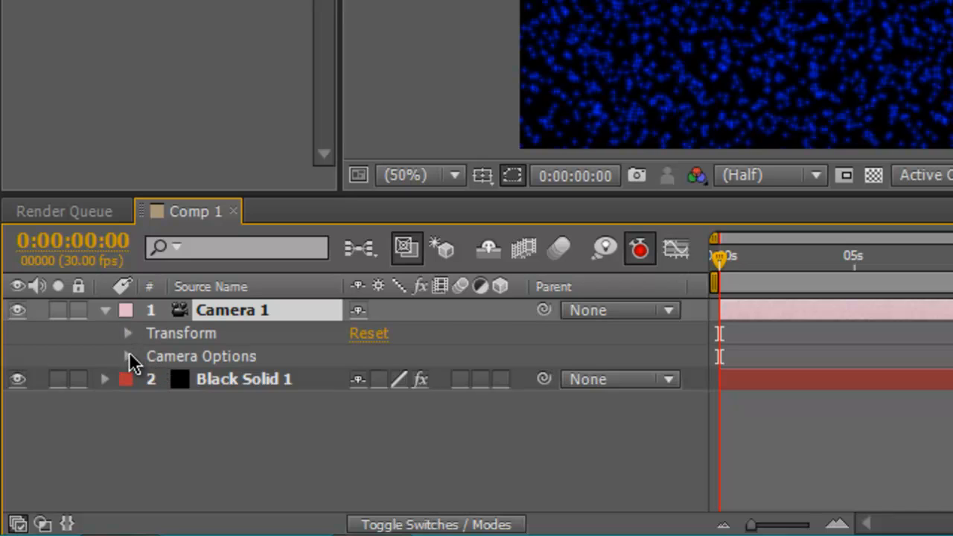
{"action": "left_click", "coordinate": [127, 356]}
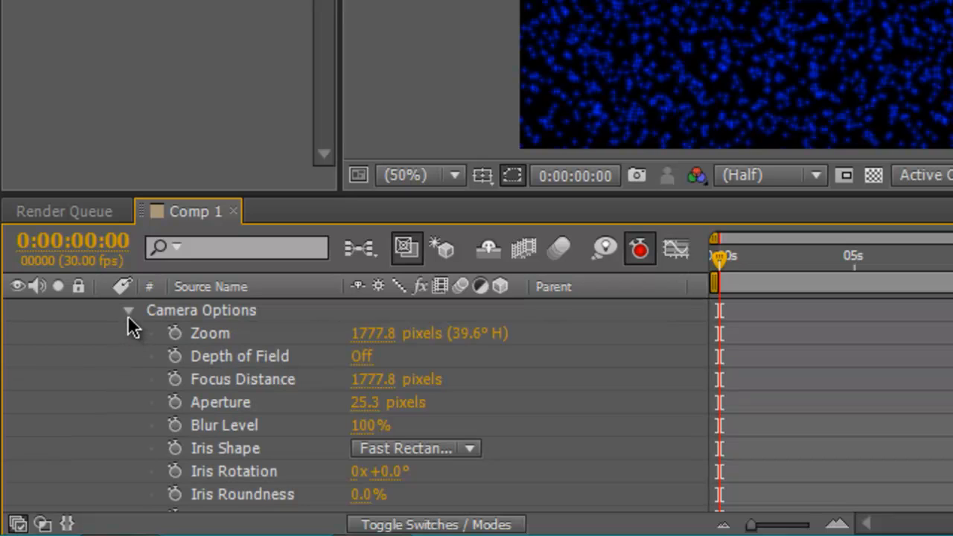
{"action": "left_click", "coordinate": [127, 310]}
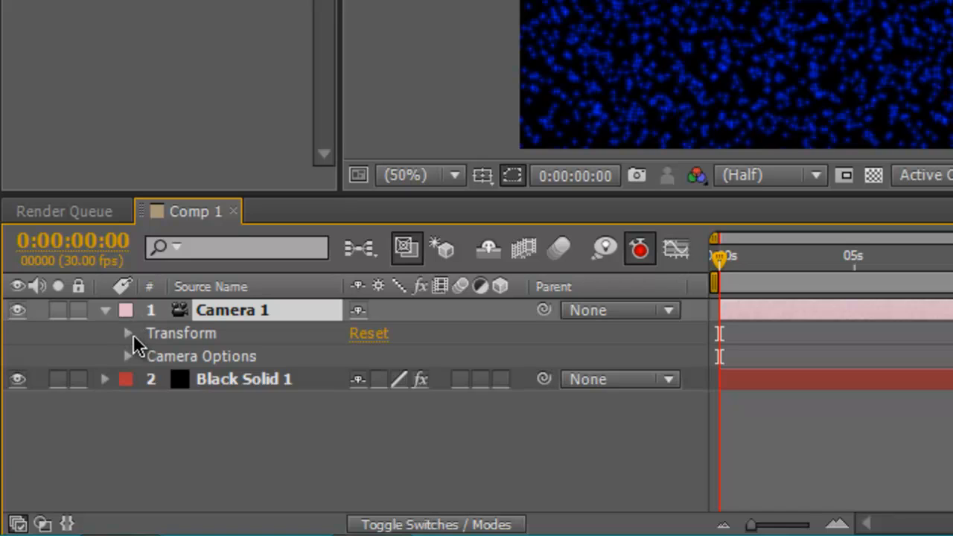
{"action": "left_click", "coordinate": [127, 333]}
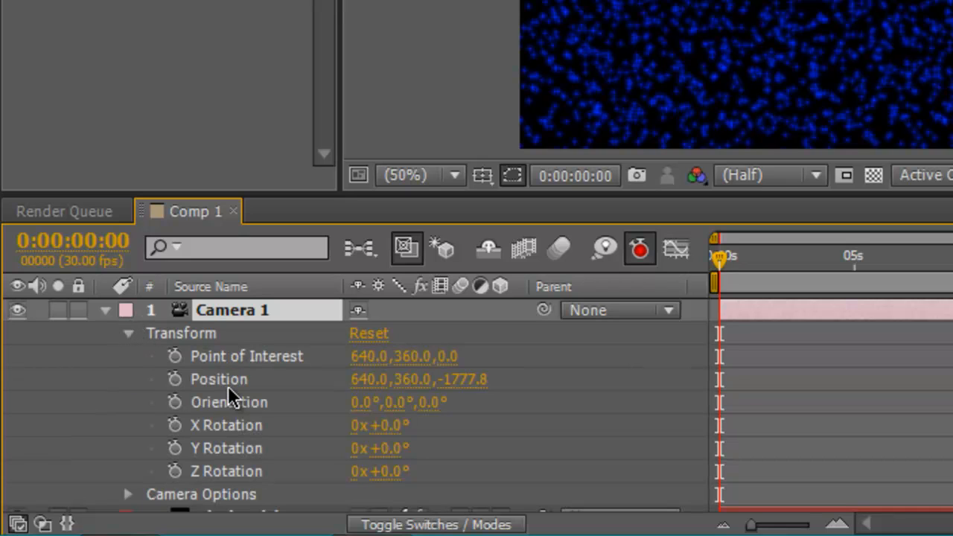
{"action": "mouse_move", "coordinate": [173, 379]}
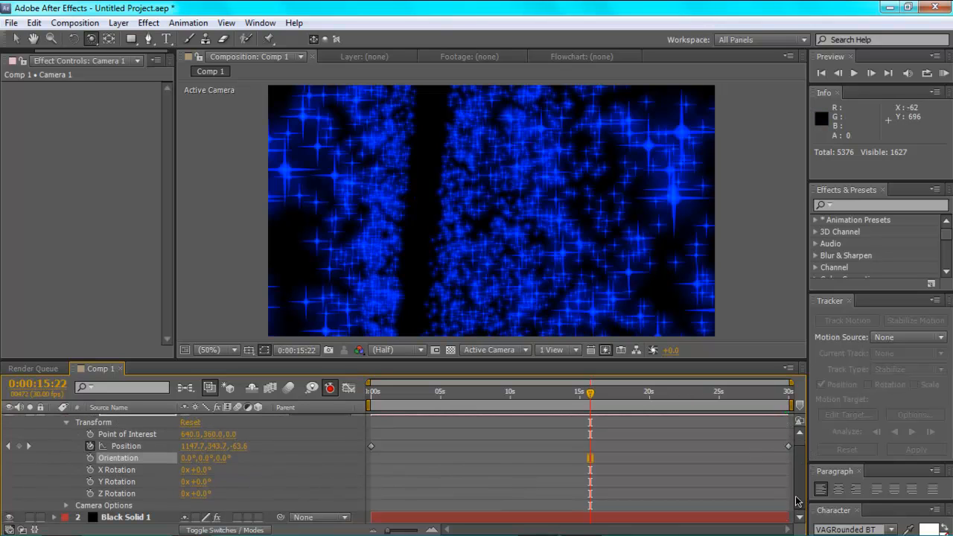
{"action": "mouse_move", "coordinate": [466, 180]}
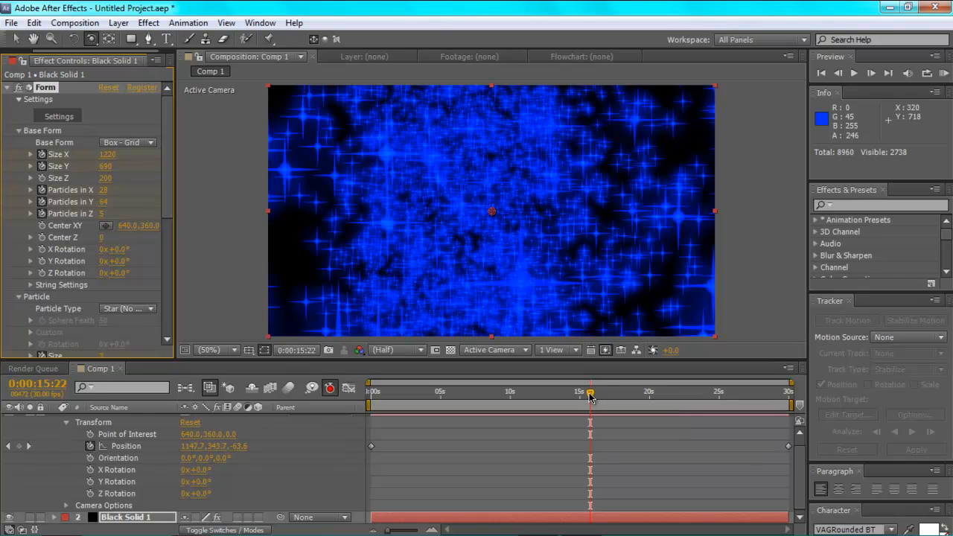
Step: Scrub the time indicator back to preview the keyframed camera move
{"action": "left_click_drag", "start_coordinate": [589, 392], "coordinate": [539, 392]}
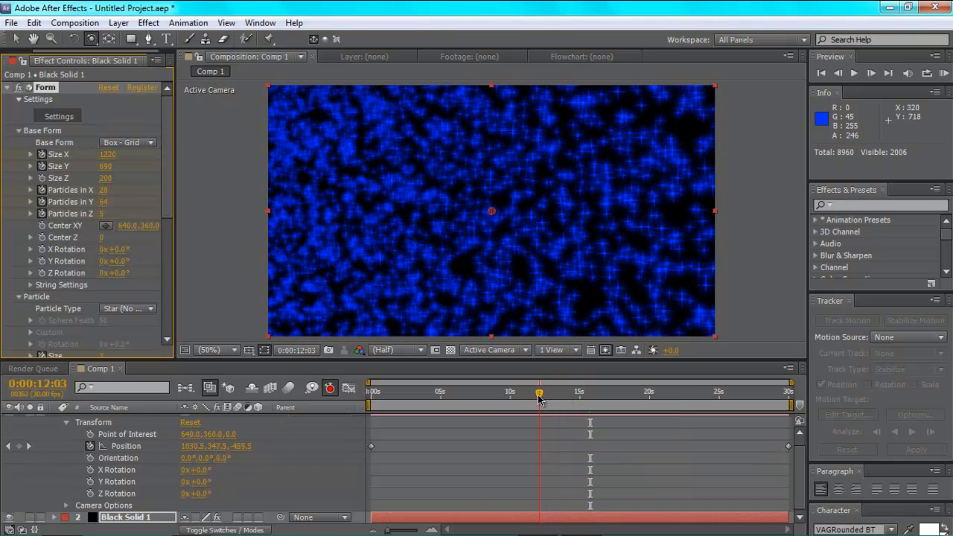